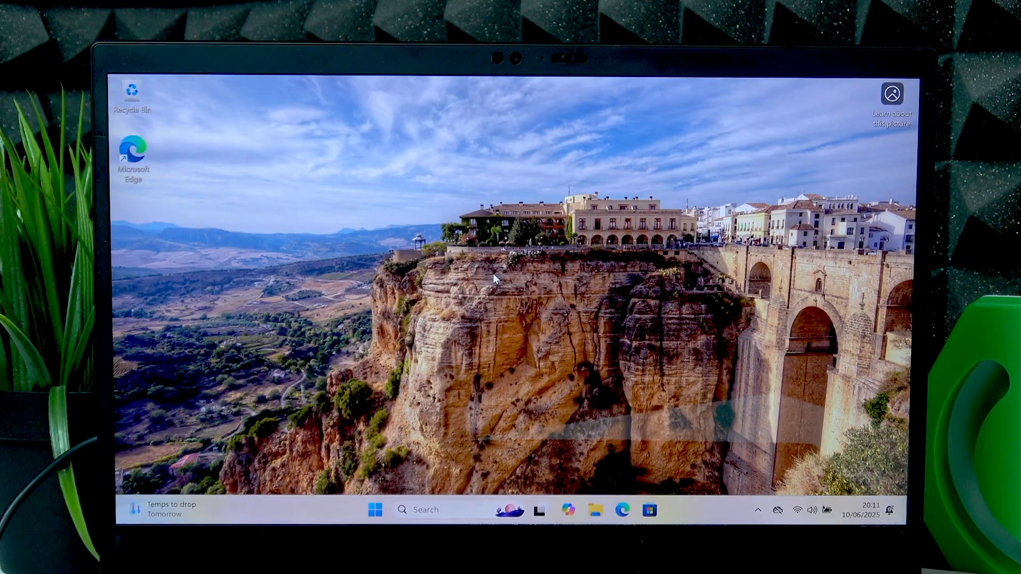
mouse_move(436, 254)
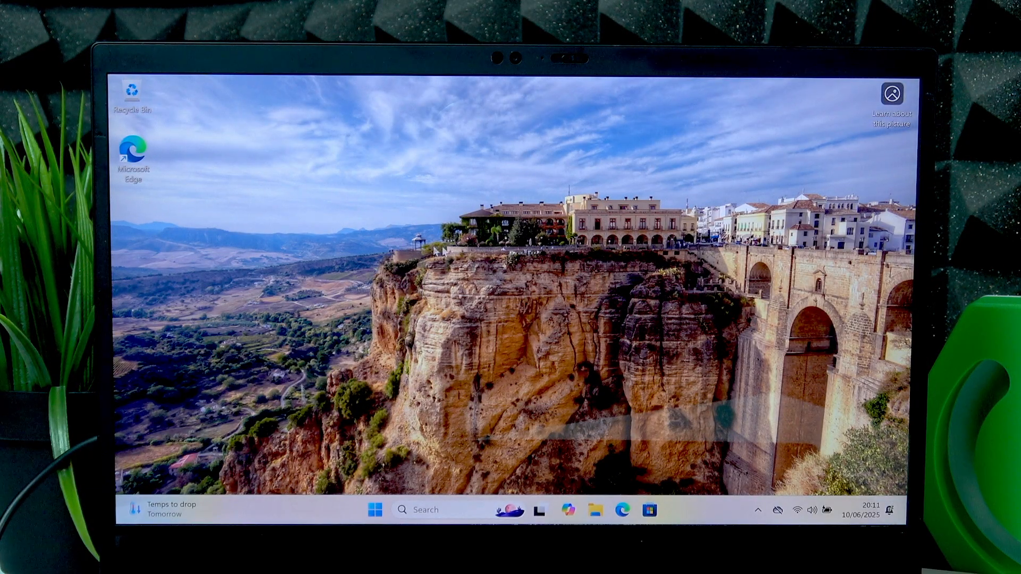
- Show the Start menu power options: Lock, Sleep, Shut down and Restart
left_click(373, 510)
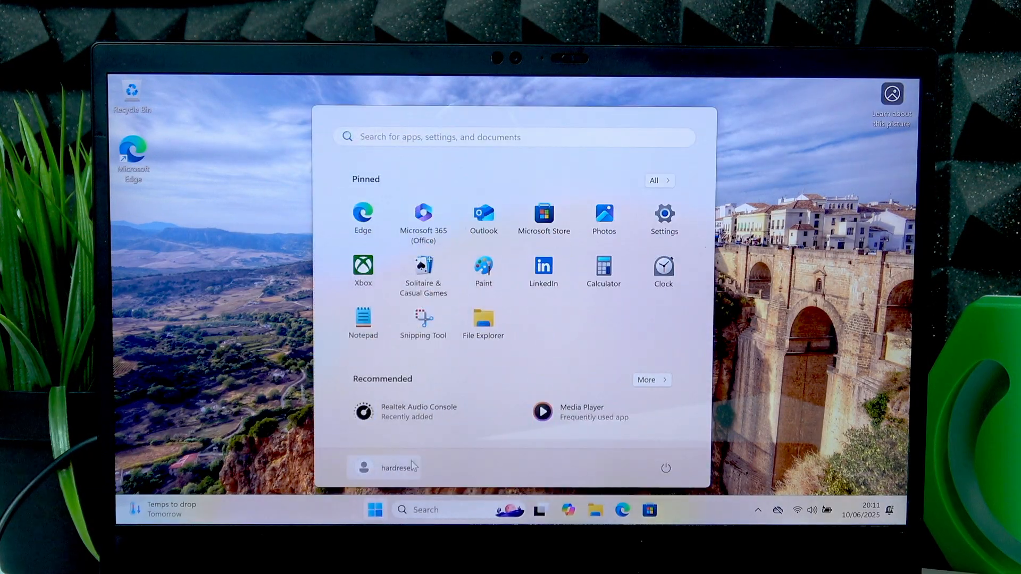
left_click(666, 468)
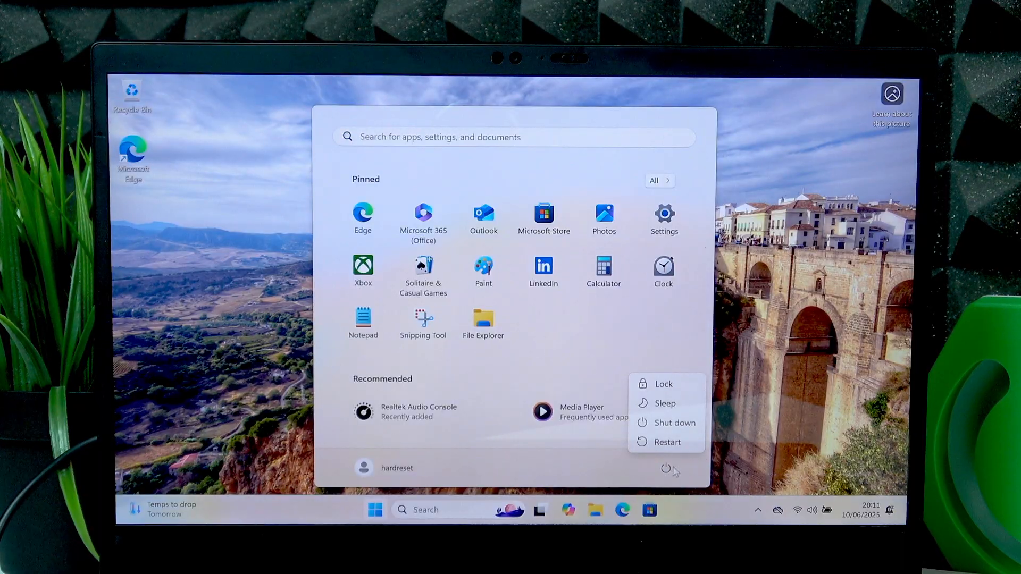
mouse_move(678, 425)
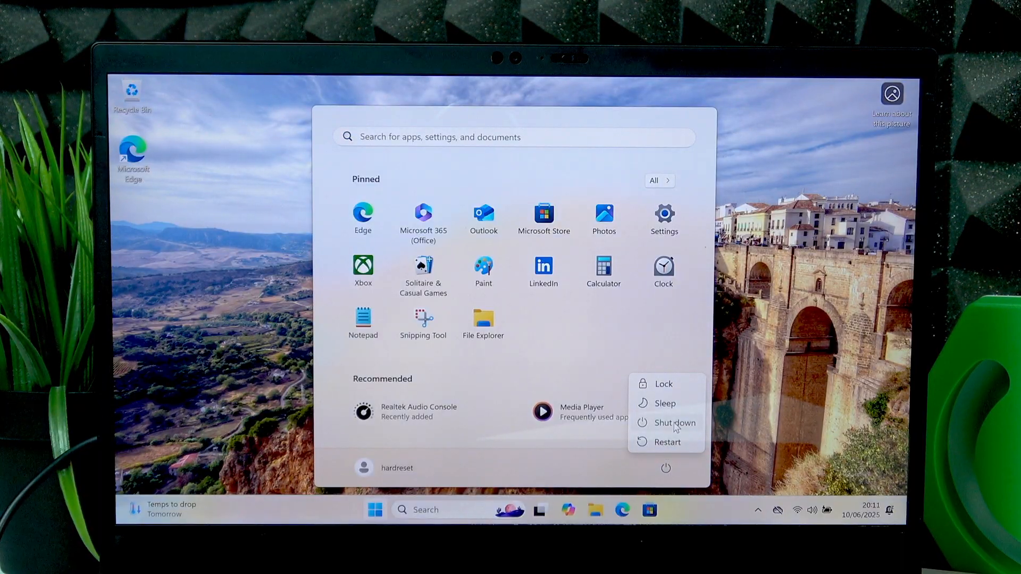